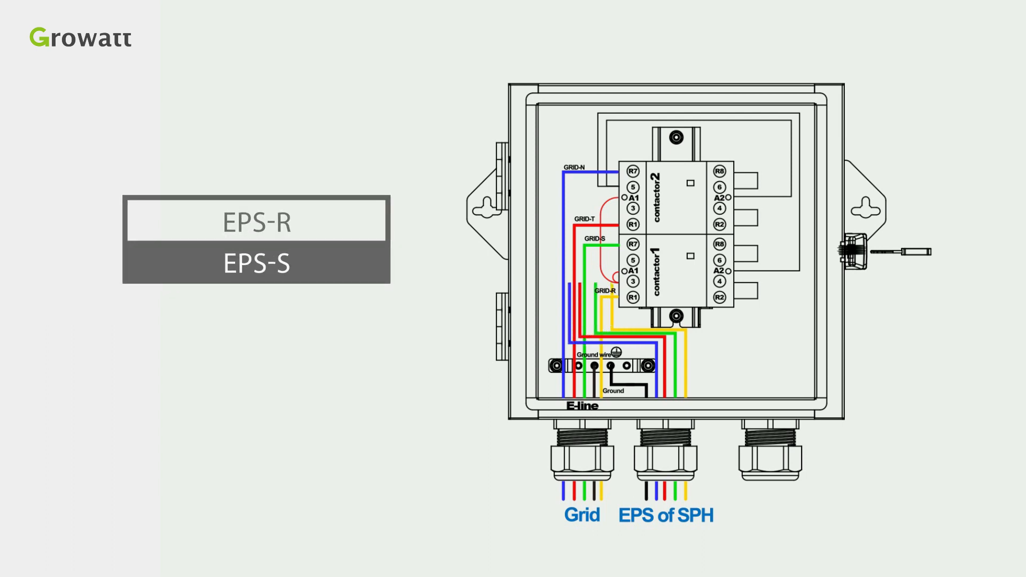
# Step: Play the Growatt animation until SPH EPS-S and EPS-R wires appear on contactor 1
pyautogui.click(256, 262)
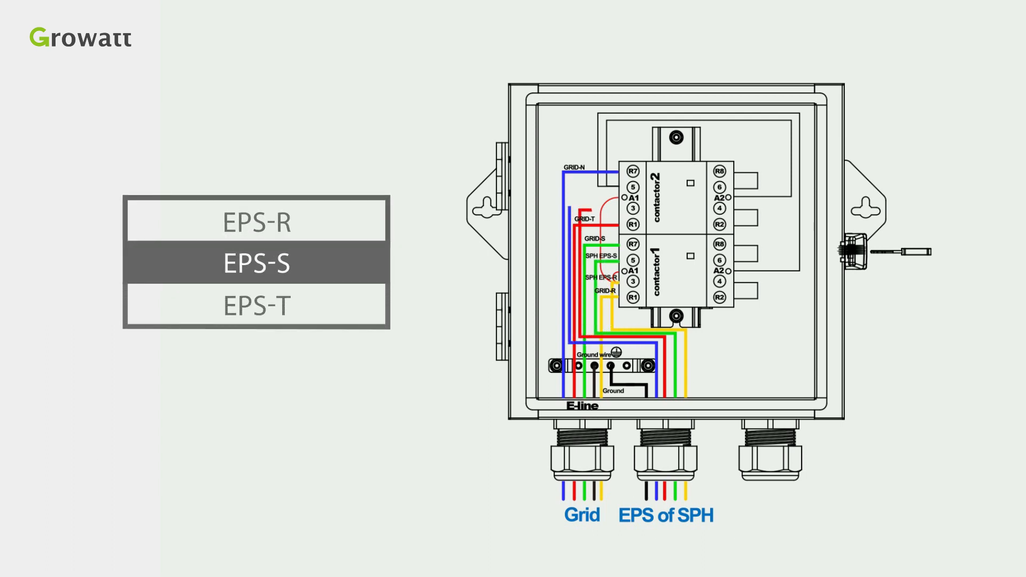